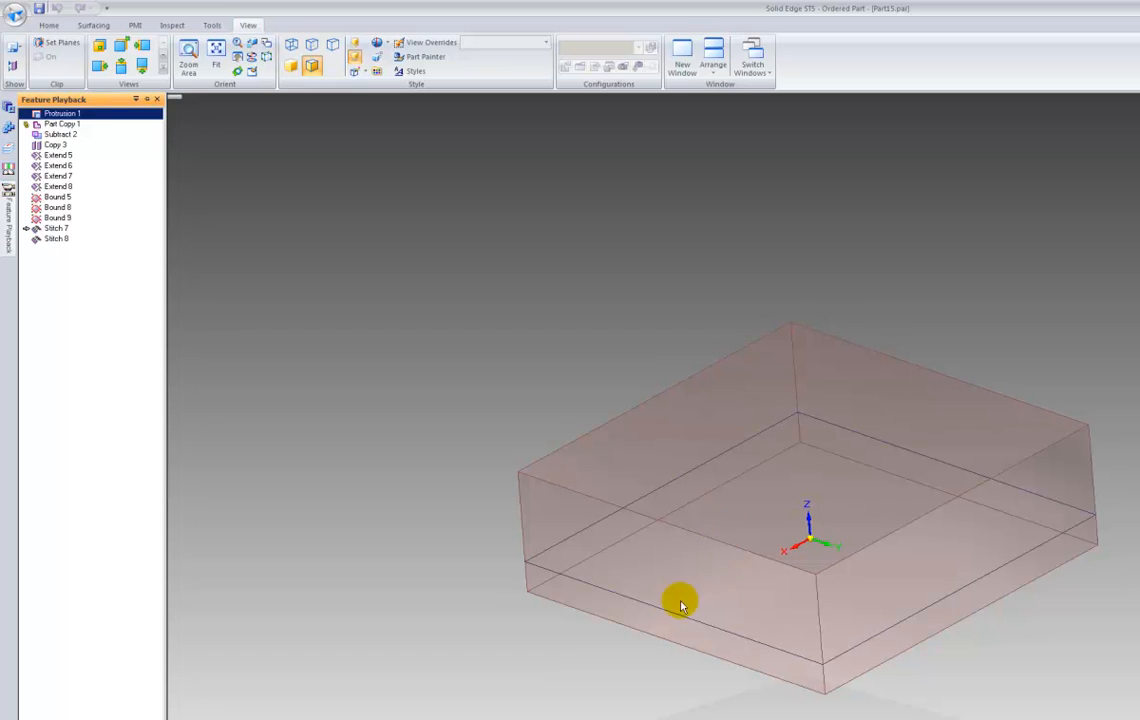
- Replay the cavity subtraction, the copied cavity surface and its four extensions past the block edges
click(62, 124)
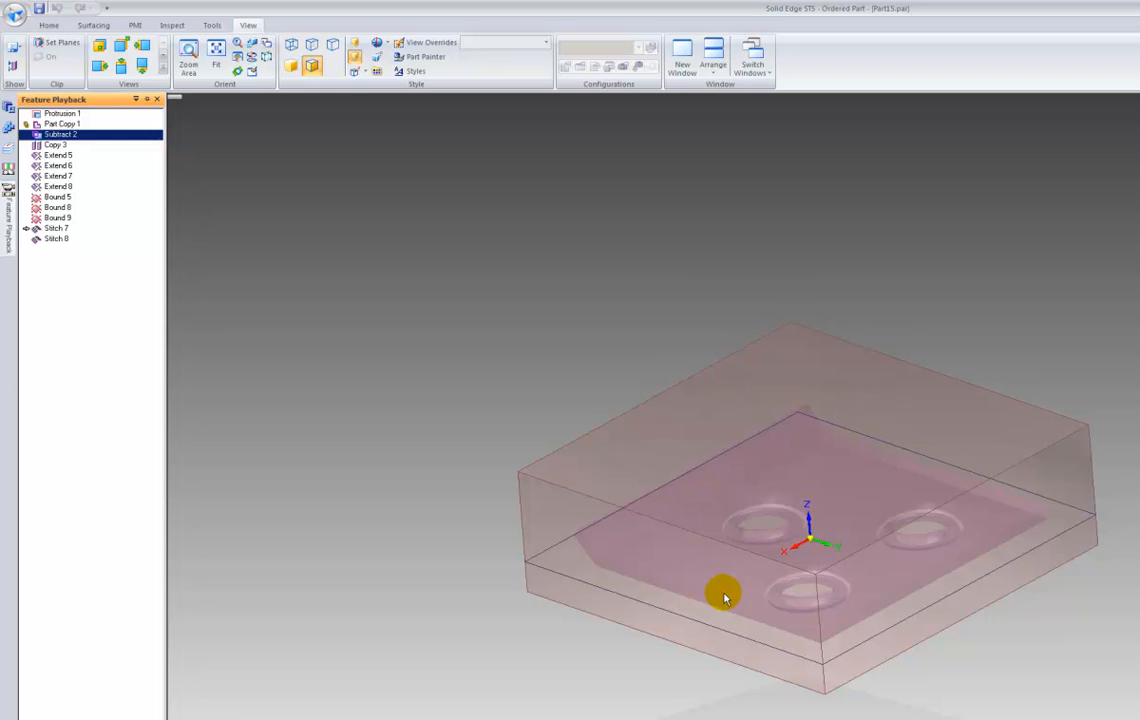
click(56, 144)
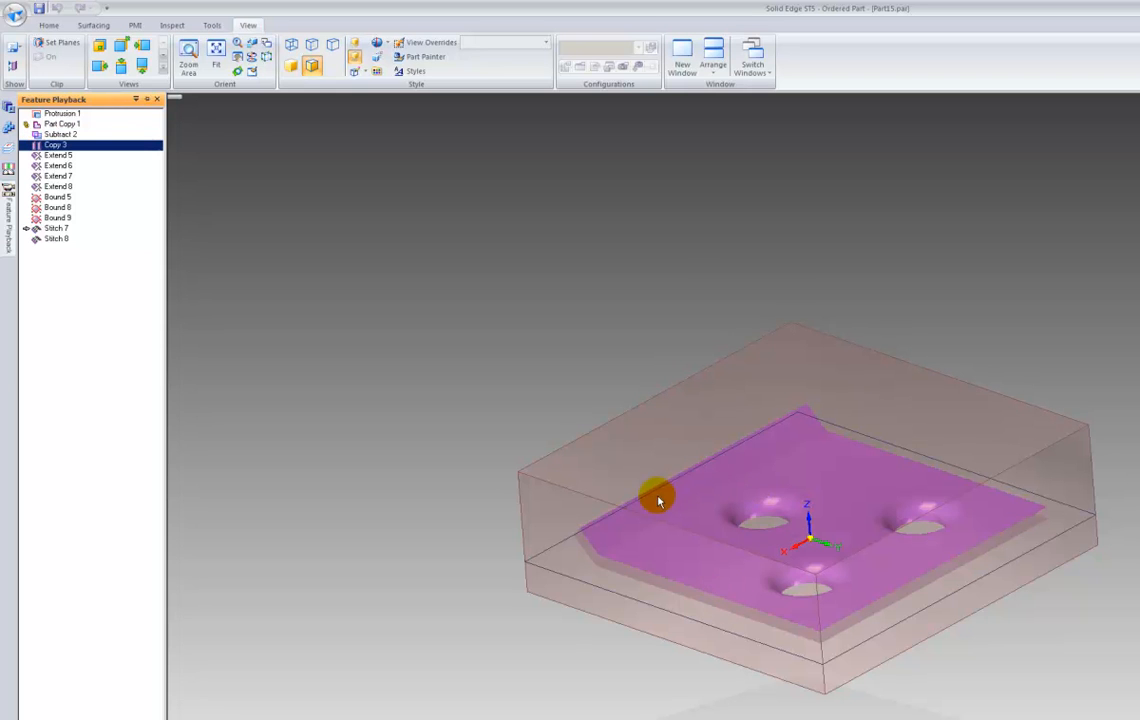
click(58, 156)
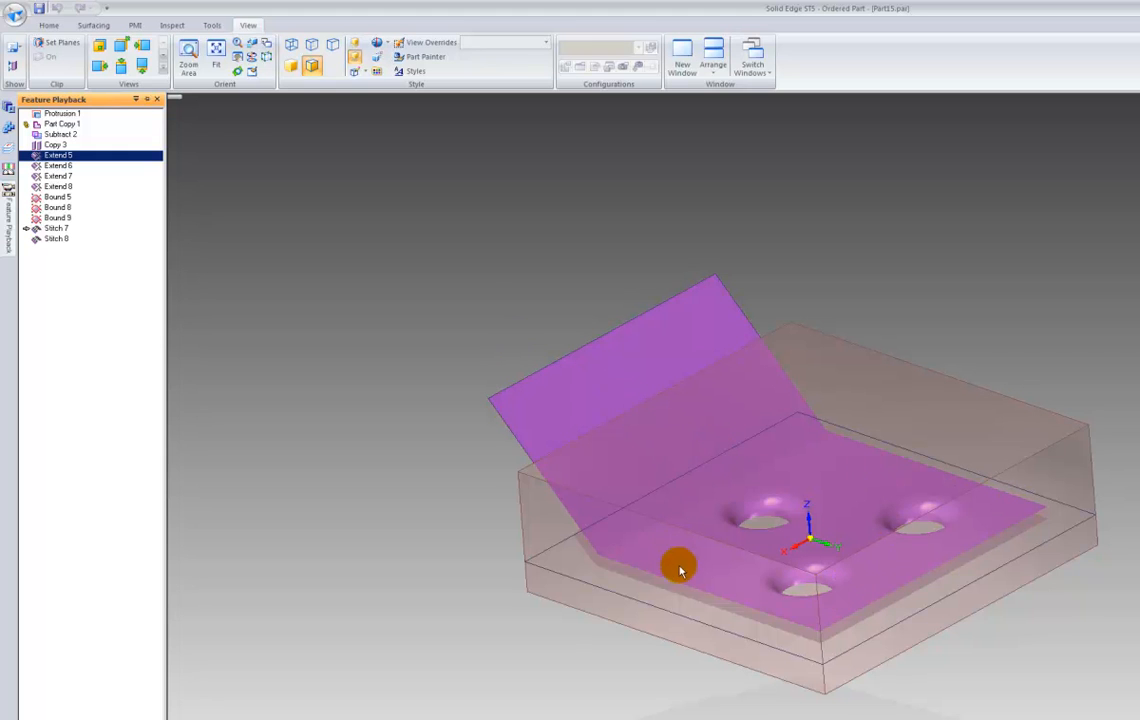
click(58, 164)
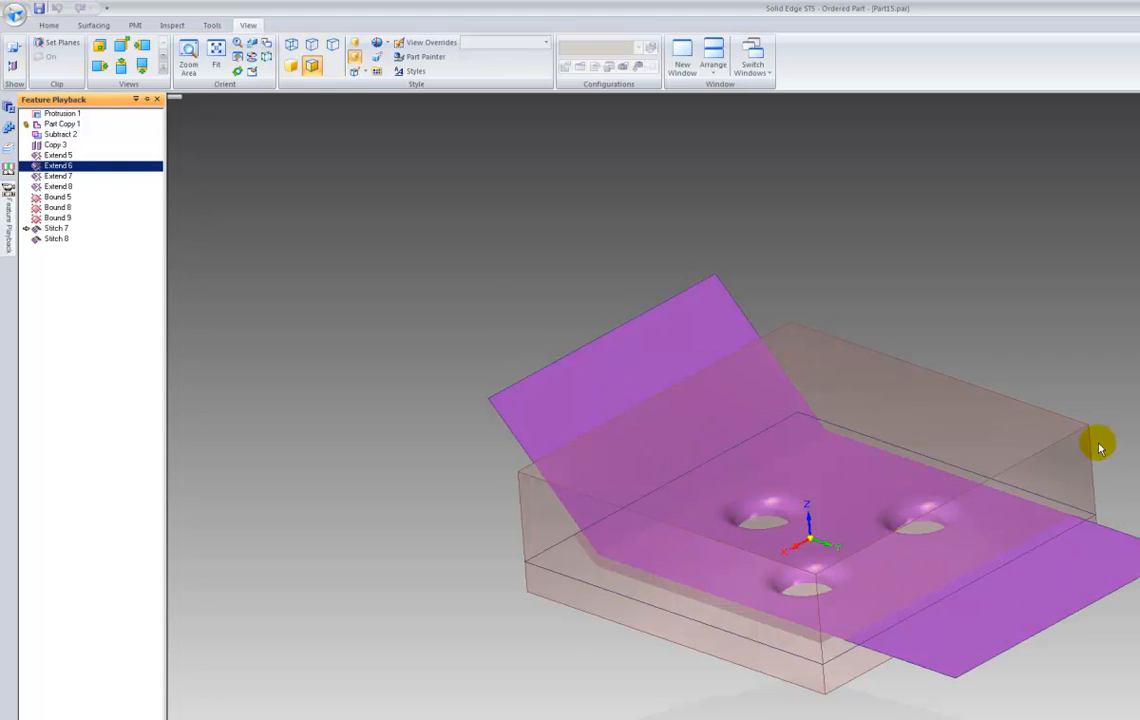
click(58, 176)
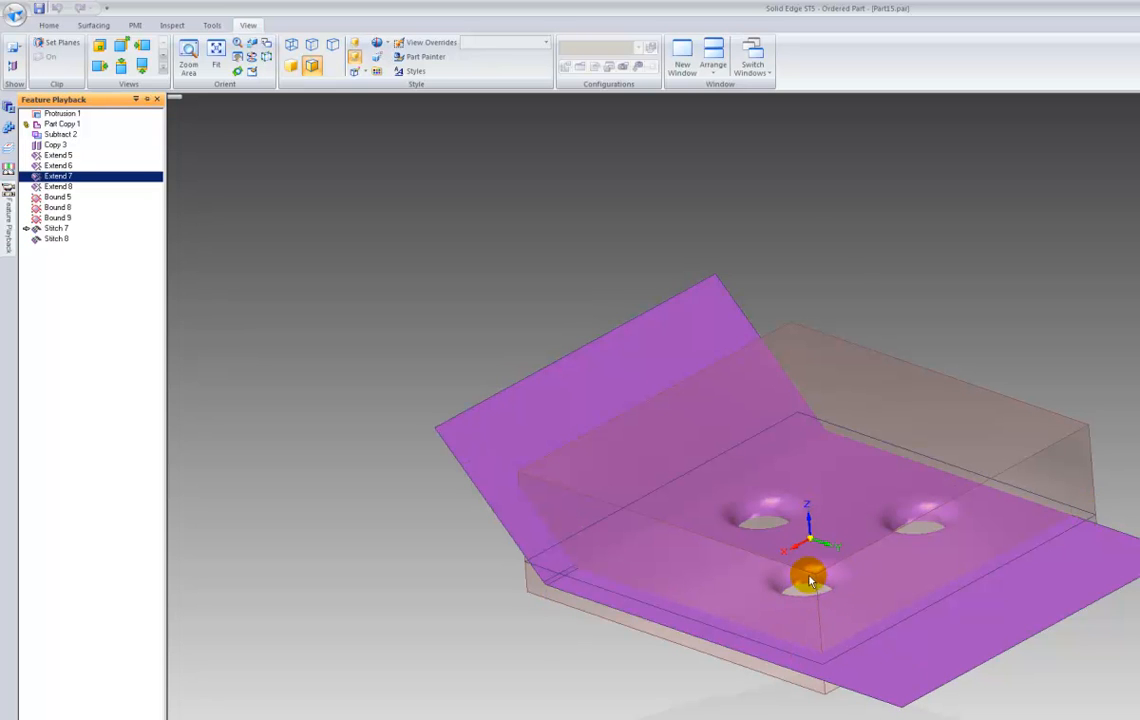
click(58, 186)
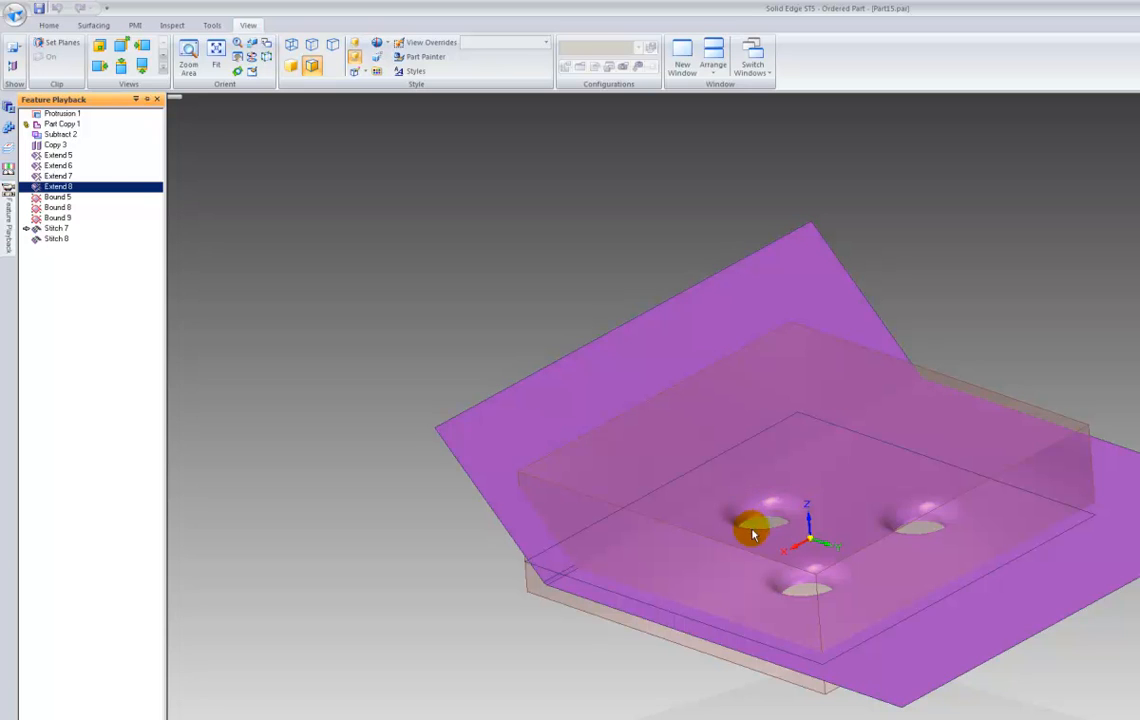
- Replay the three surface roundings and both stitched parting surfaces up to Stitch 7
click(56, 198)
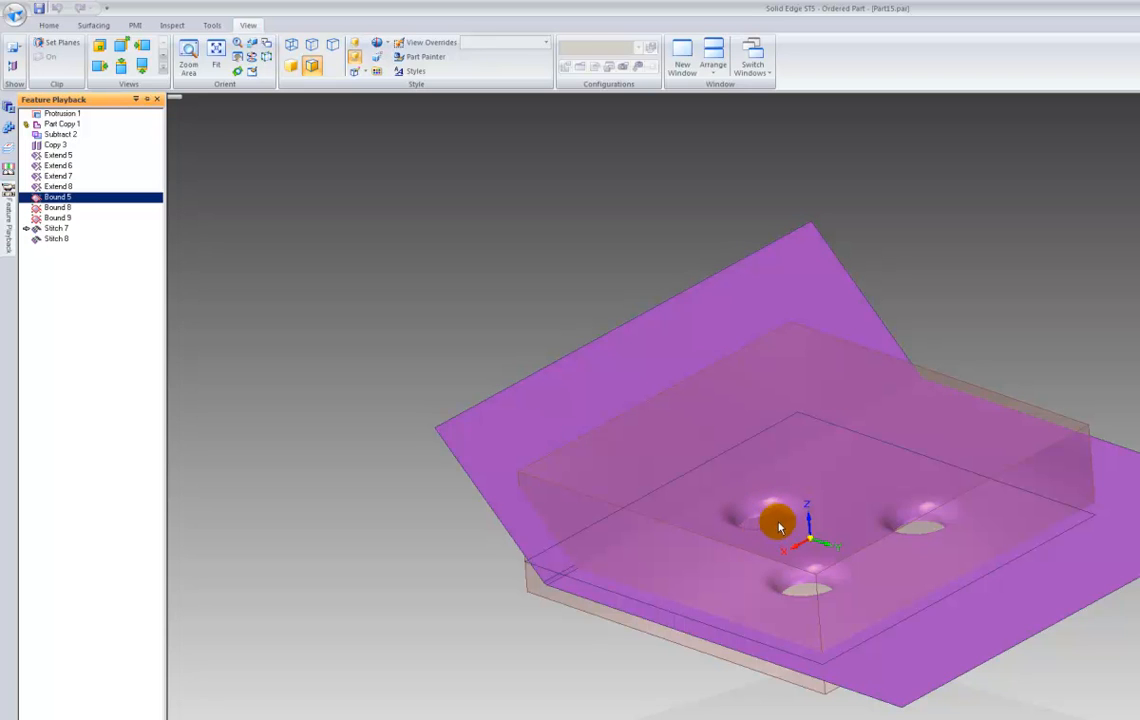
mouse_move(570, 428)
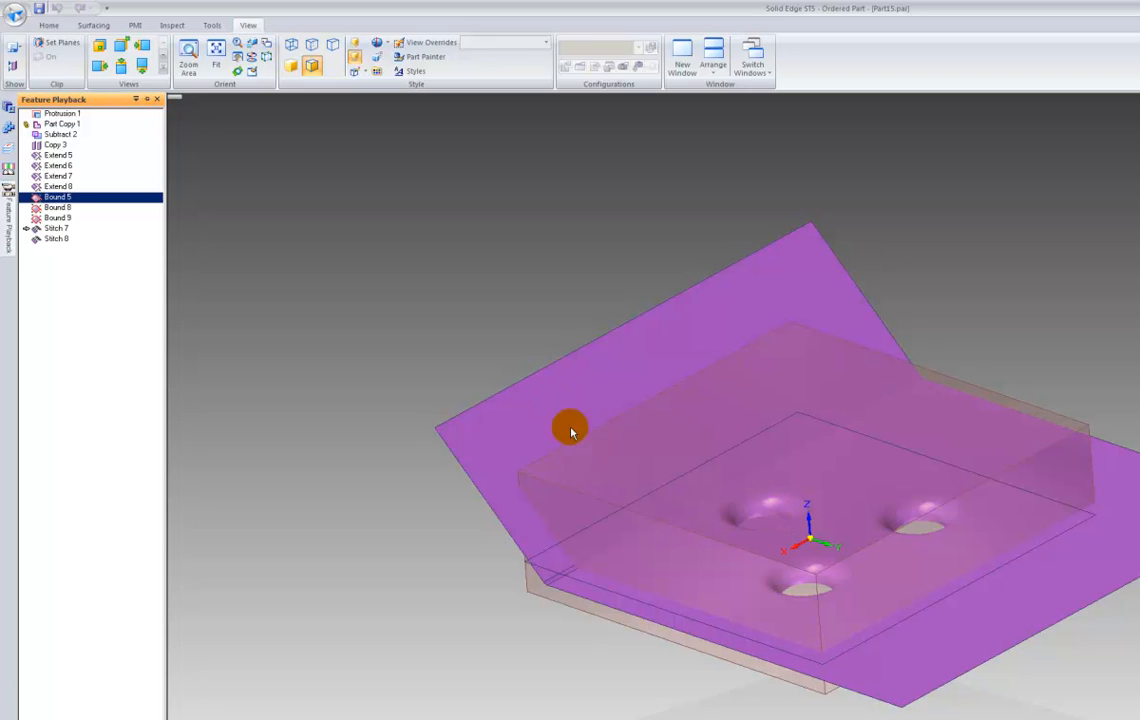
click(56, 206)
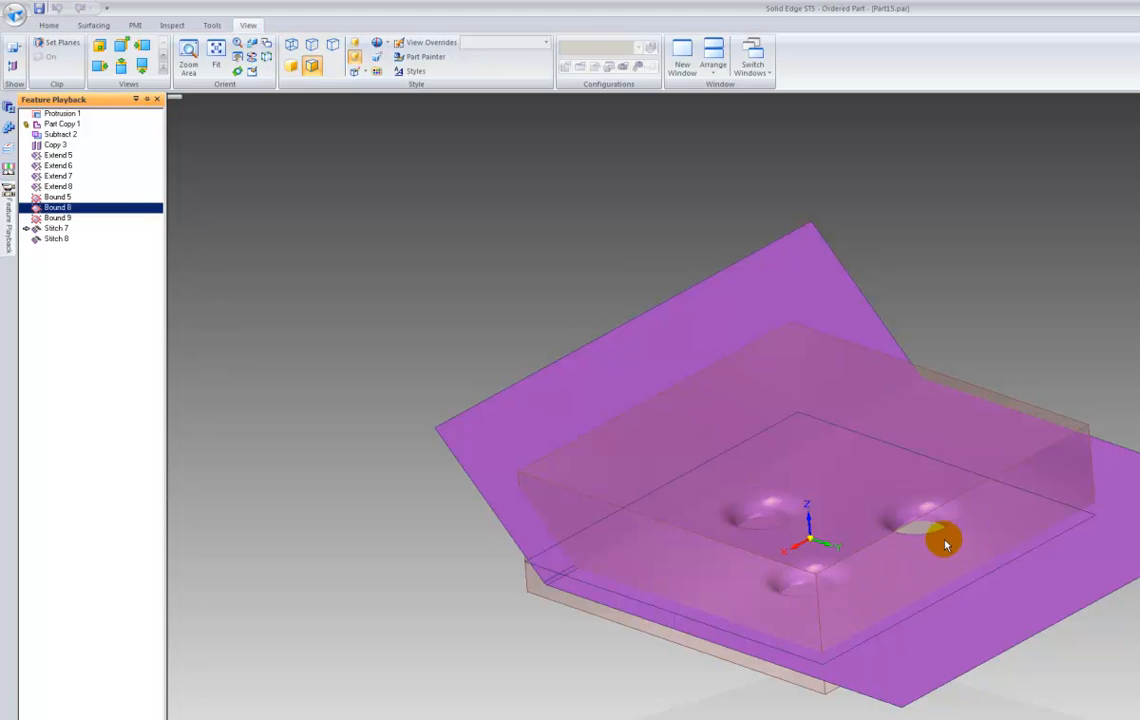
click(56, 218)
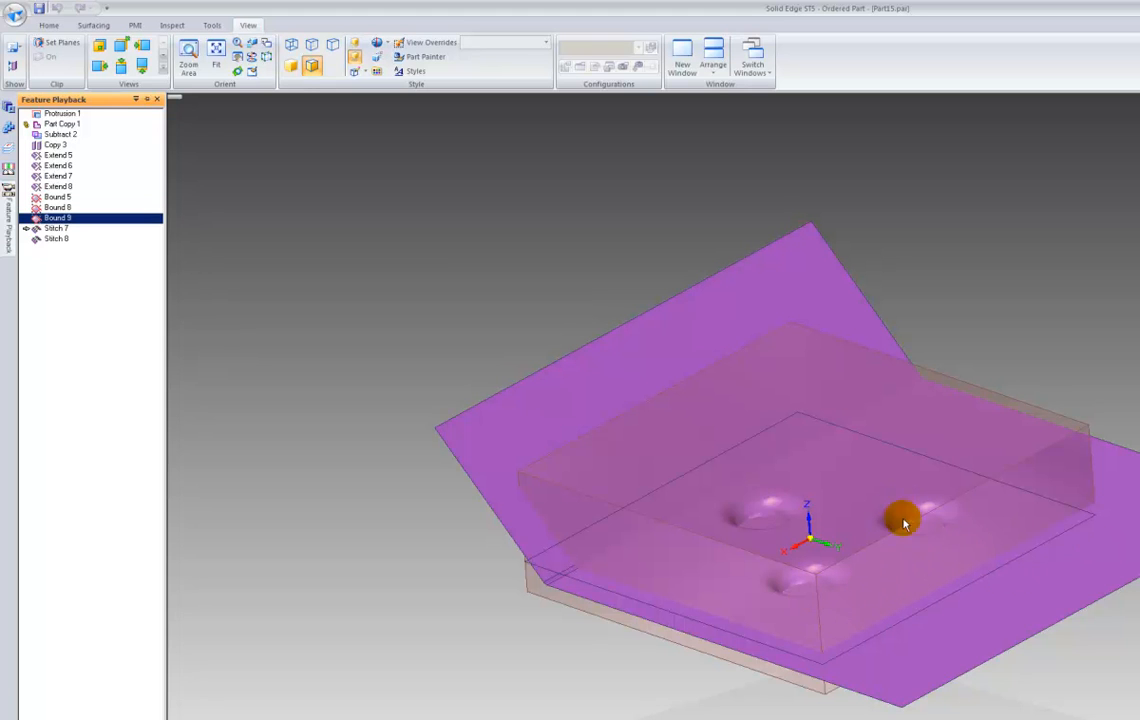
drag(904, 520, 804, 572)
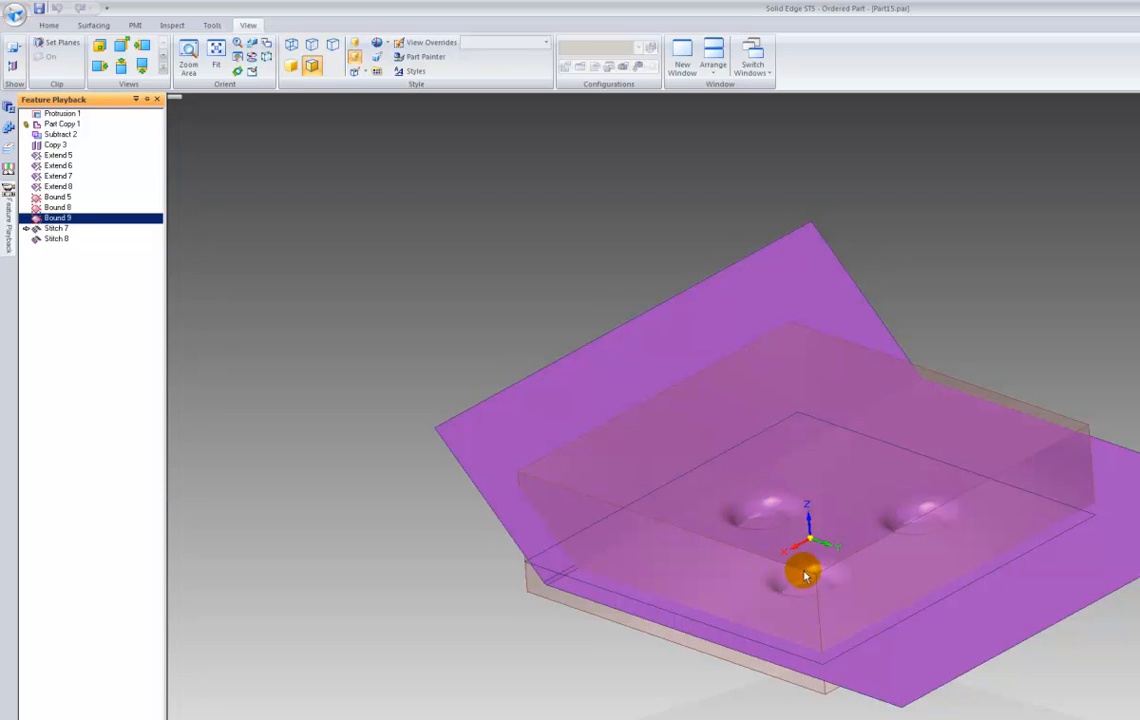
click(56, 228)
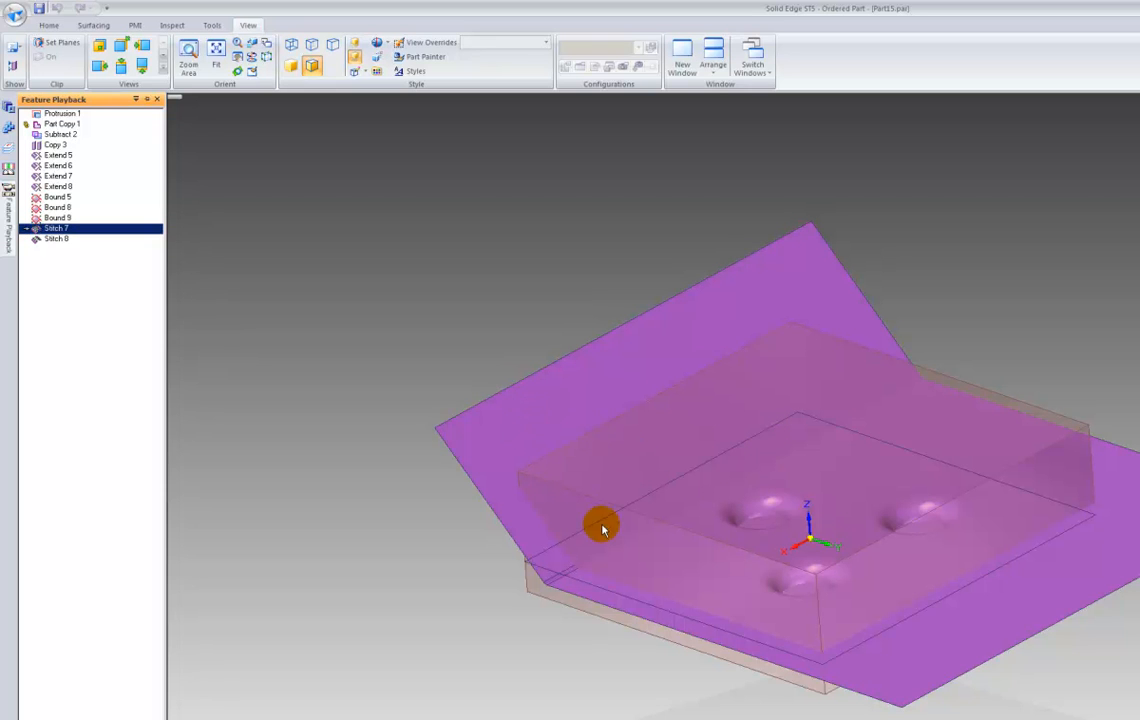
click(56, 238)
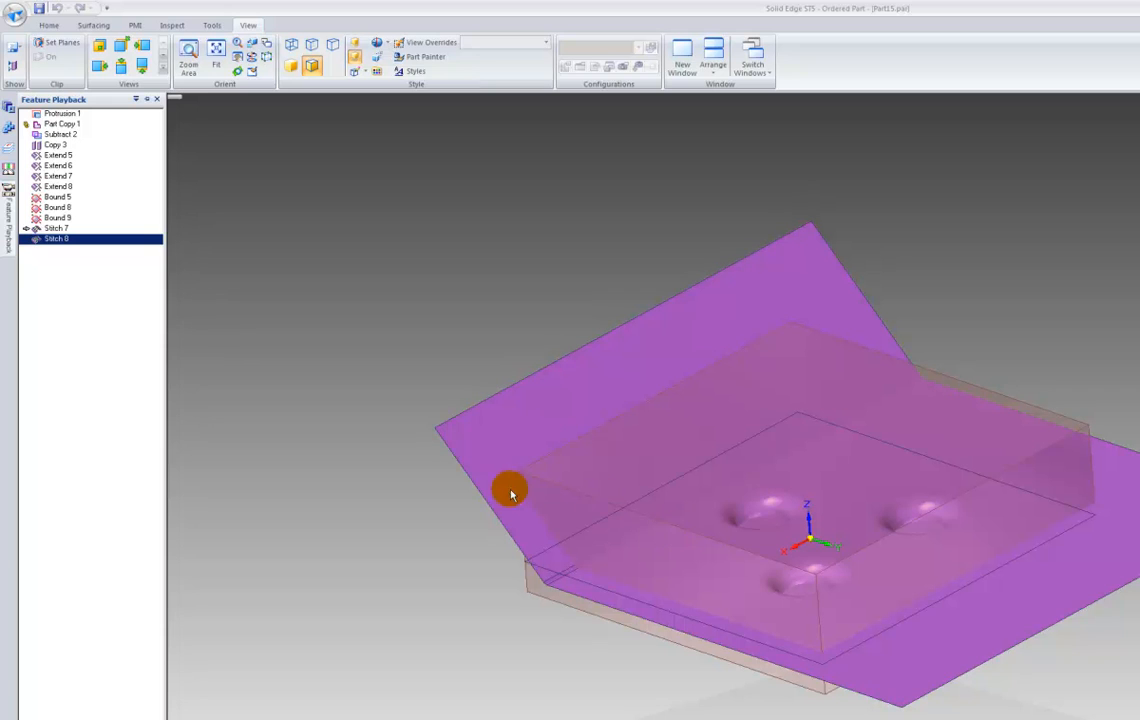
mouse_move(820, 564)
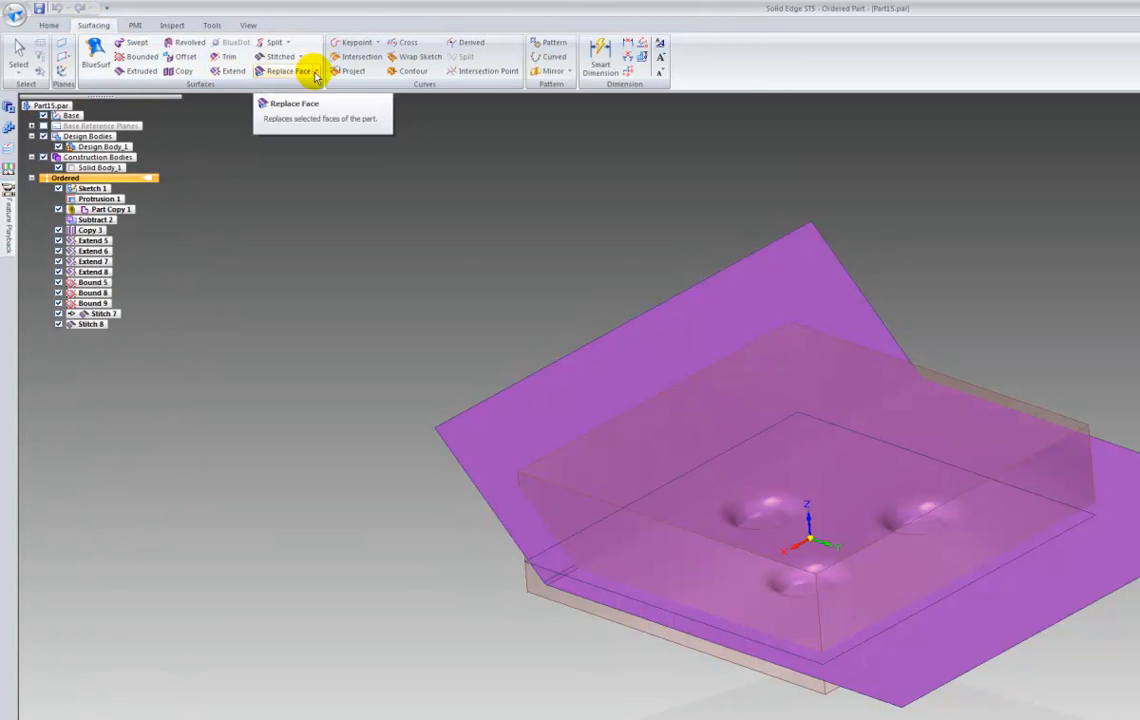
- Start Divide Part from the Replace Face split menu to cut the block along the stitched surfaces
click(312, 72)
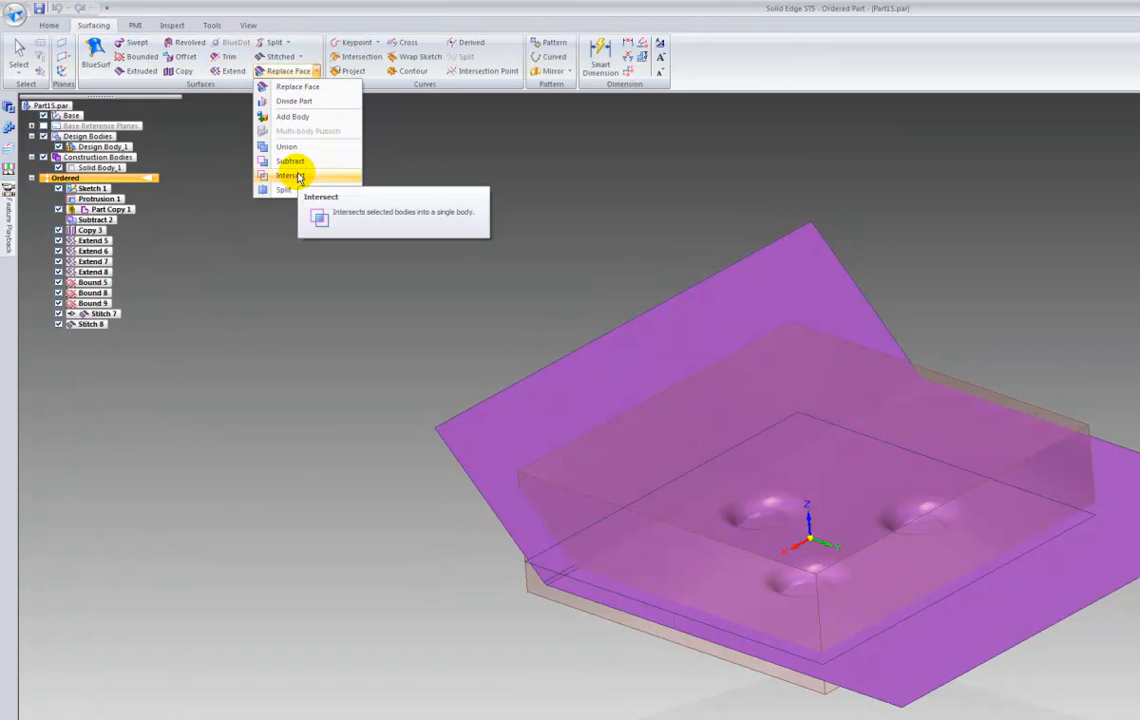
mouse_move(294, 100)
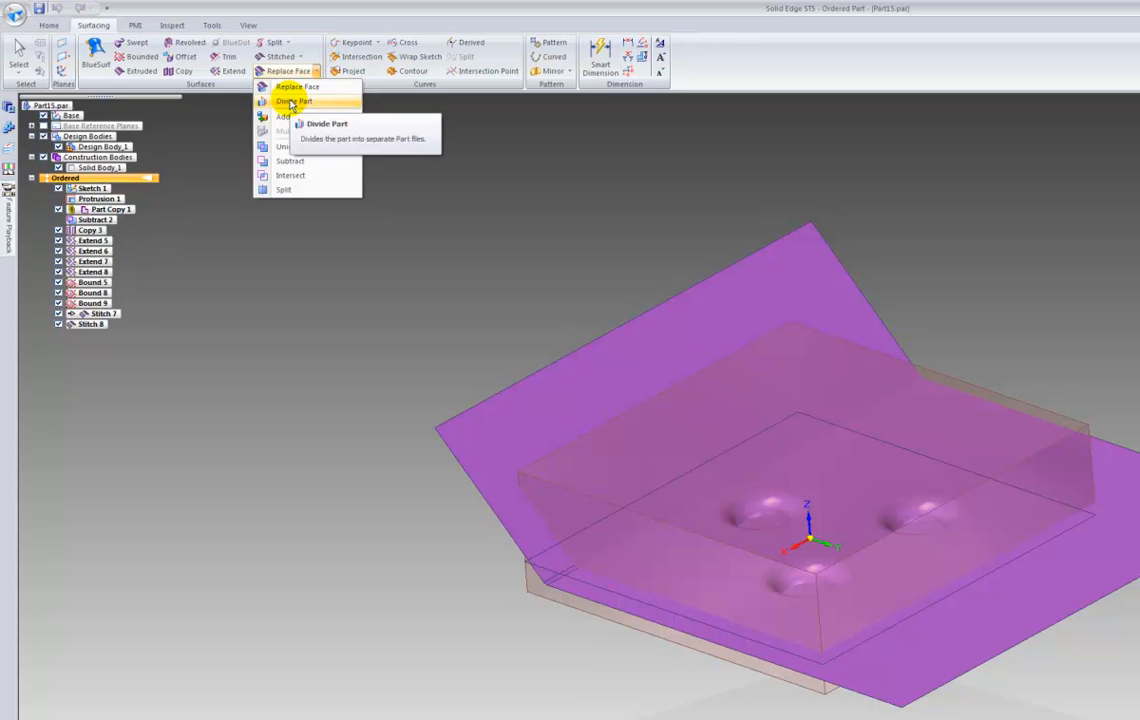
click(306, 100)
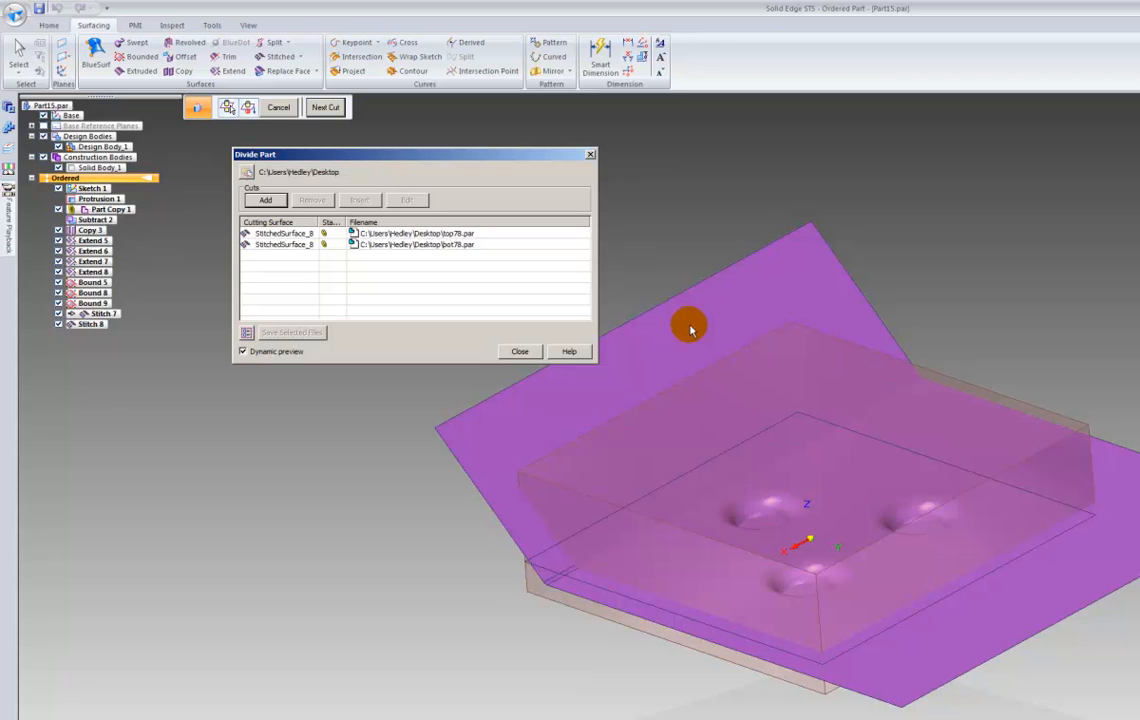
mouse_move(664, 350)
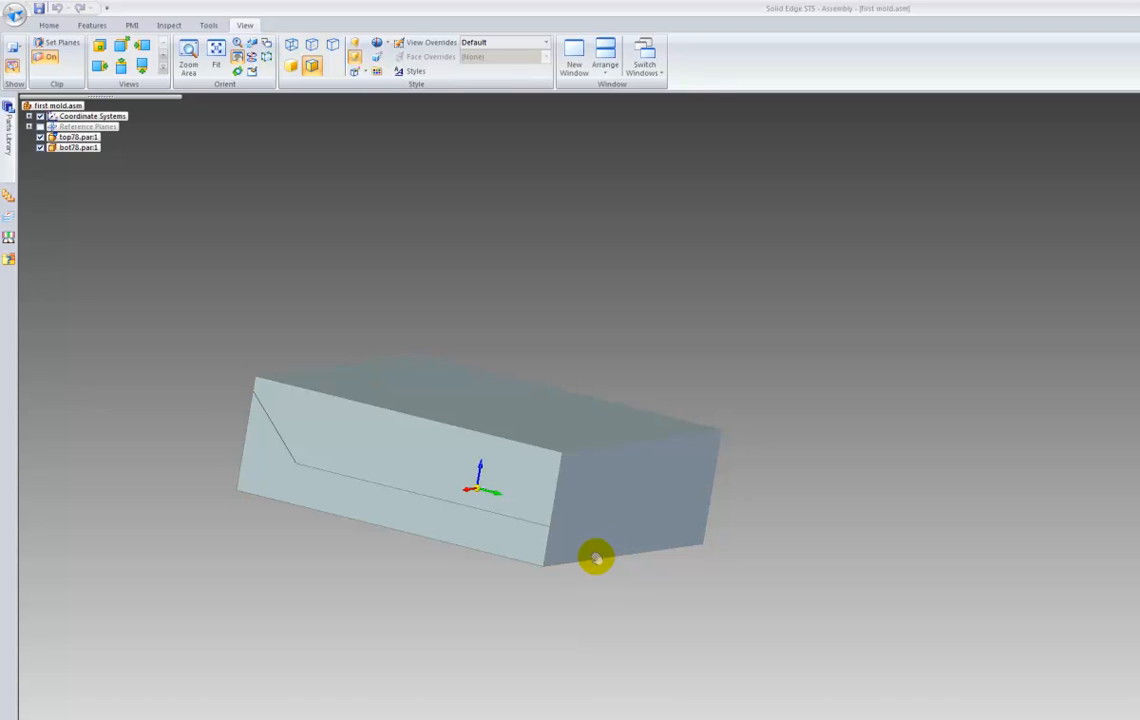
mouse_move(484, 492)
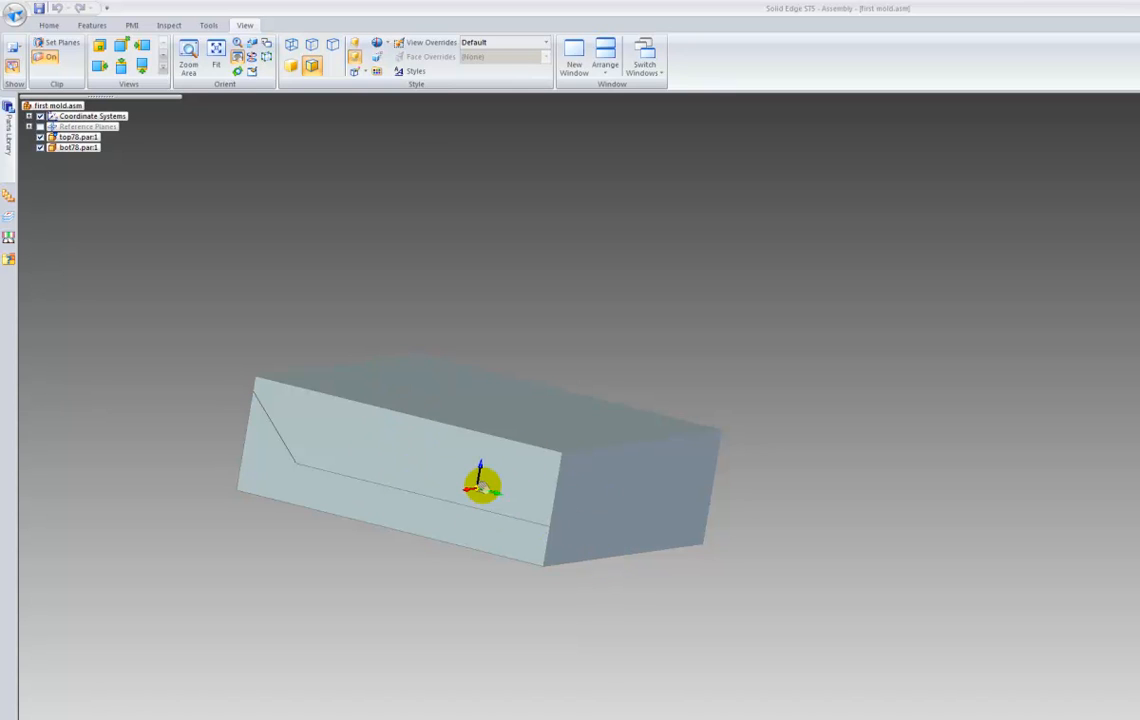
- Start Set Planes clipping on the assembly of the two mould halves
click(48, 42)
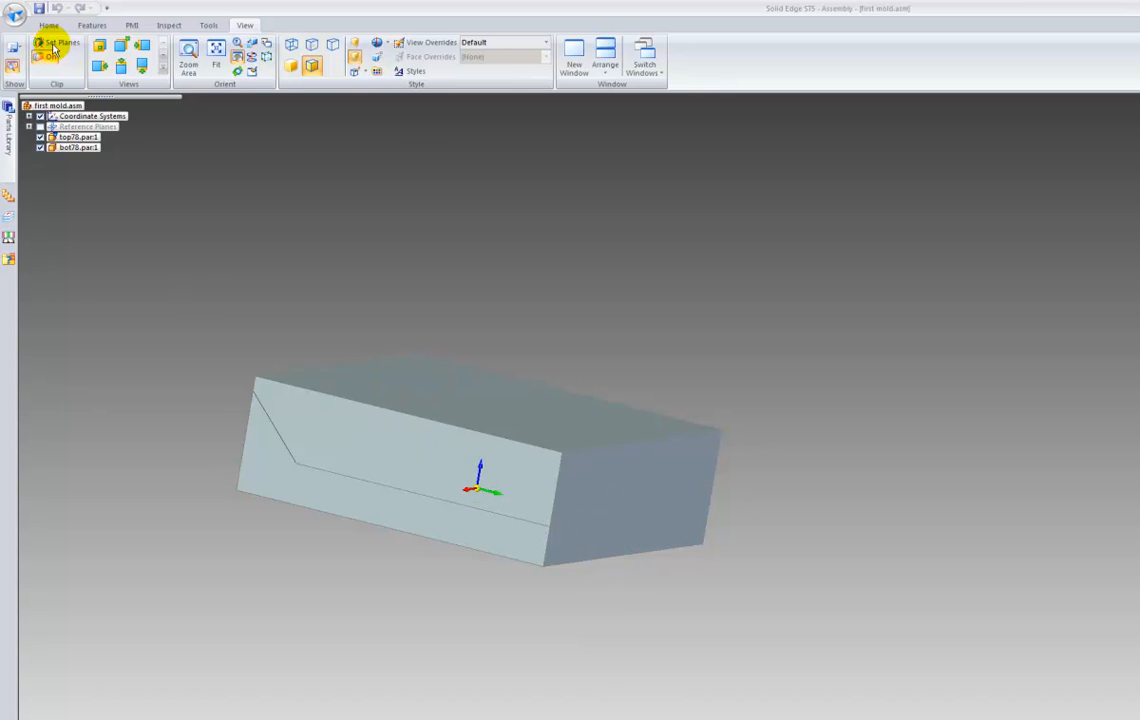
click(54, 44)
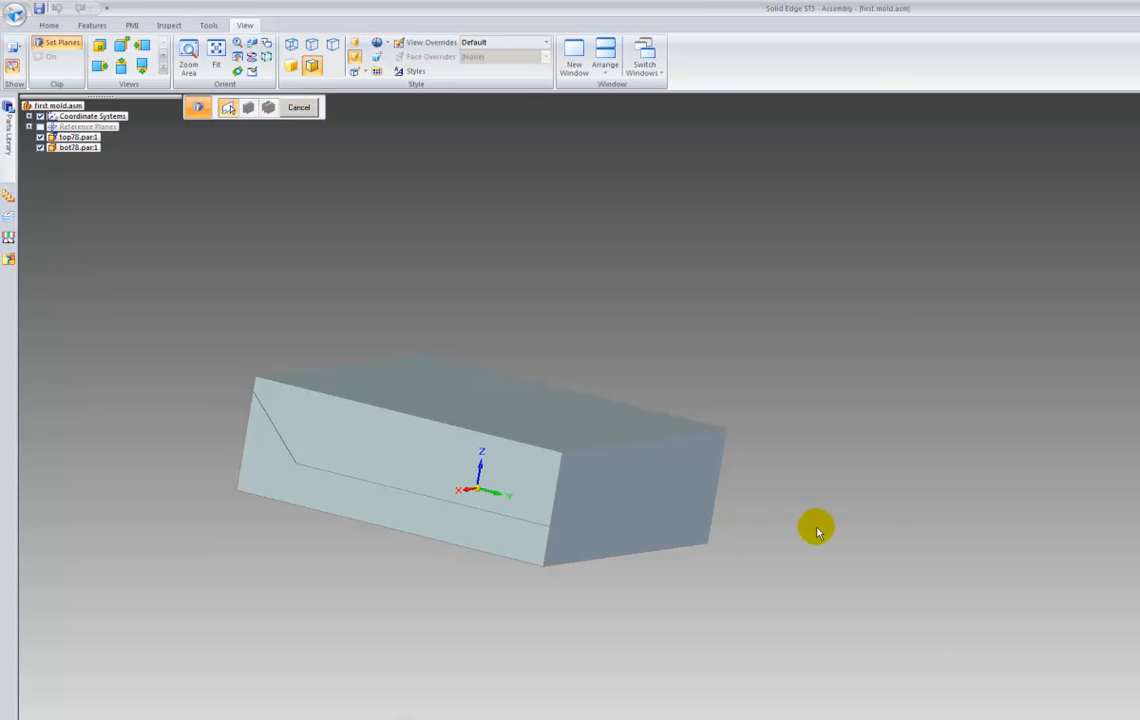
- Place the clipping plane on the block's side face, push it partway through, and view the cavity in section
click(596, 478)
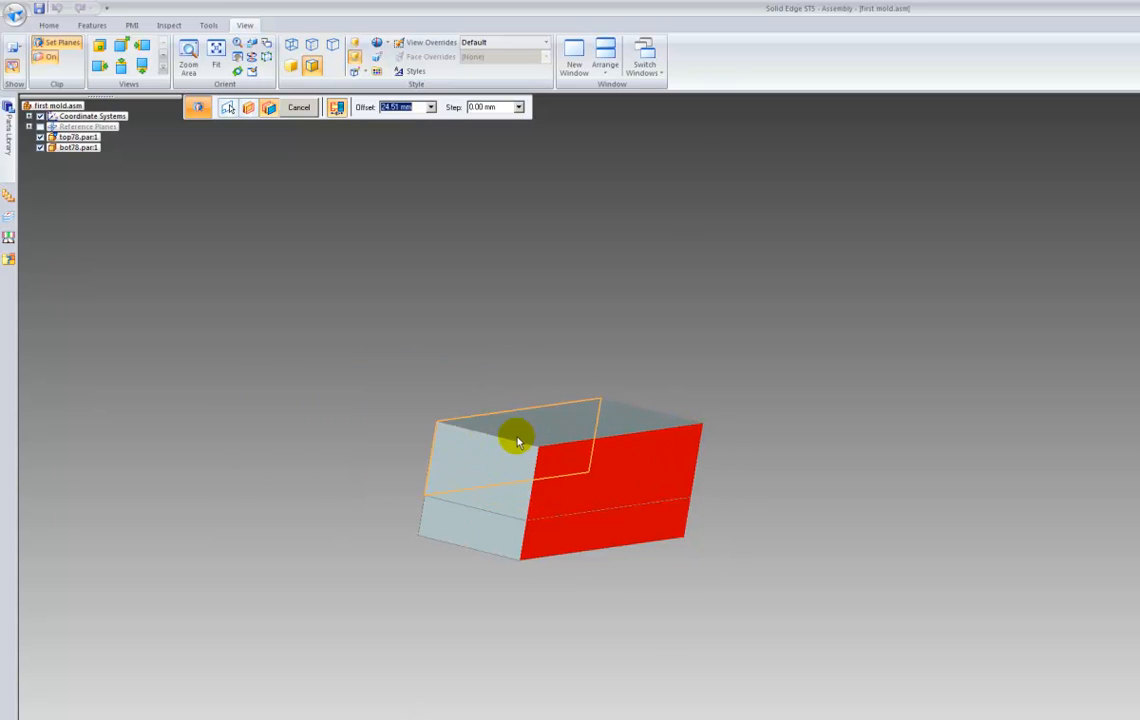
drag(518, 440, 356, 412)
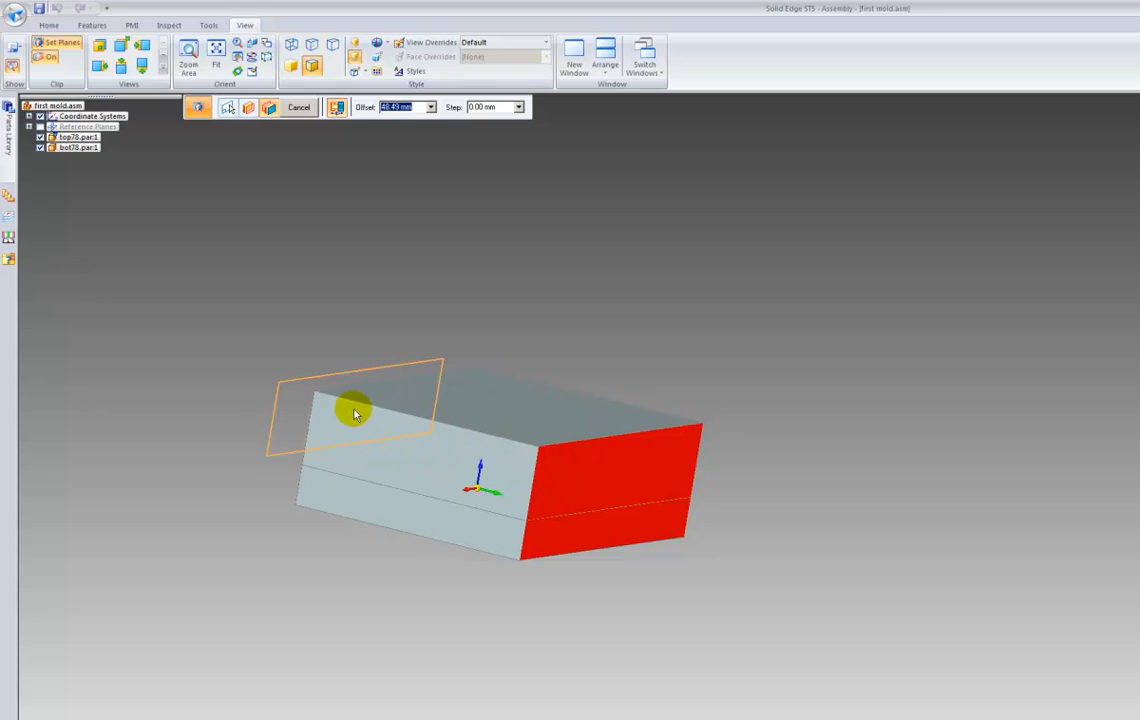
drag(356, 412, 416, 452)
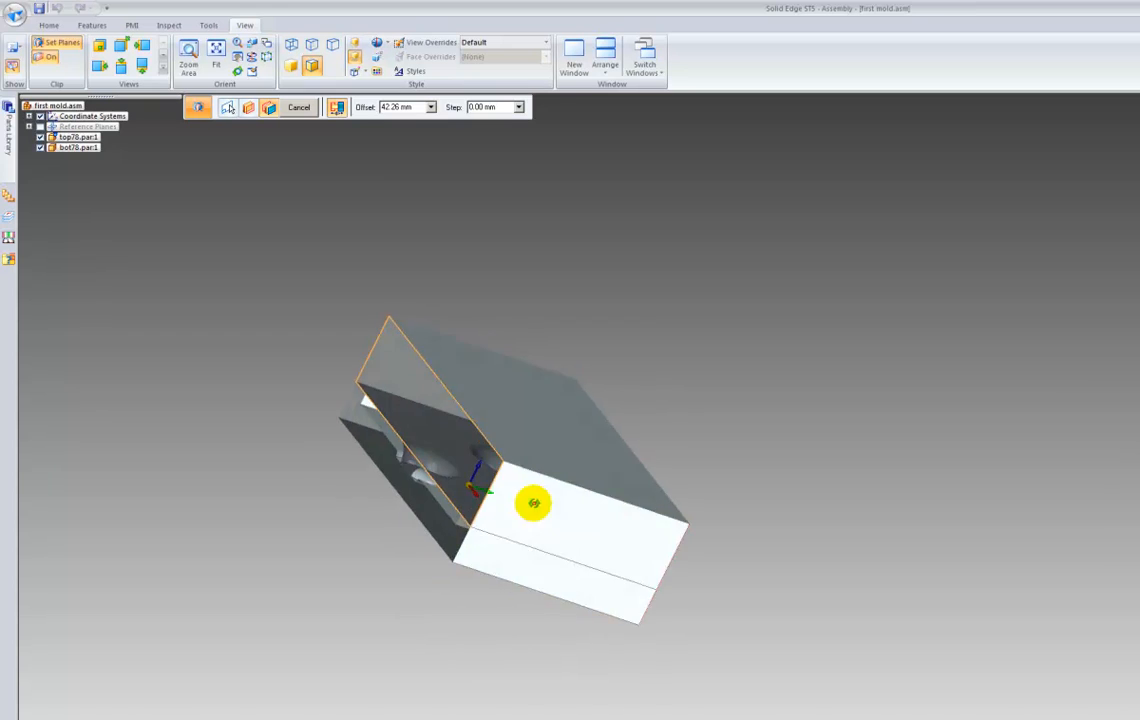
drag(534, 504, 648, 572)
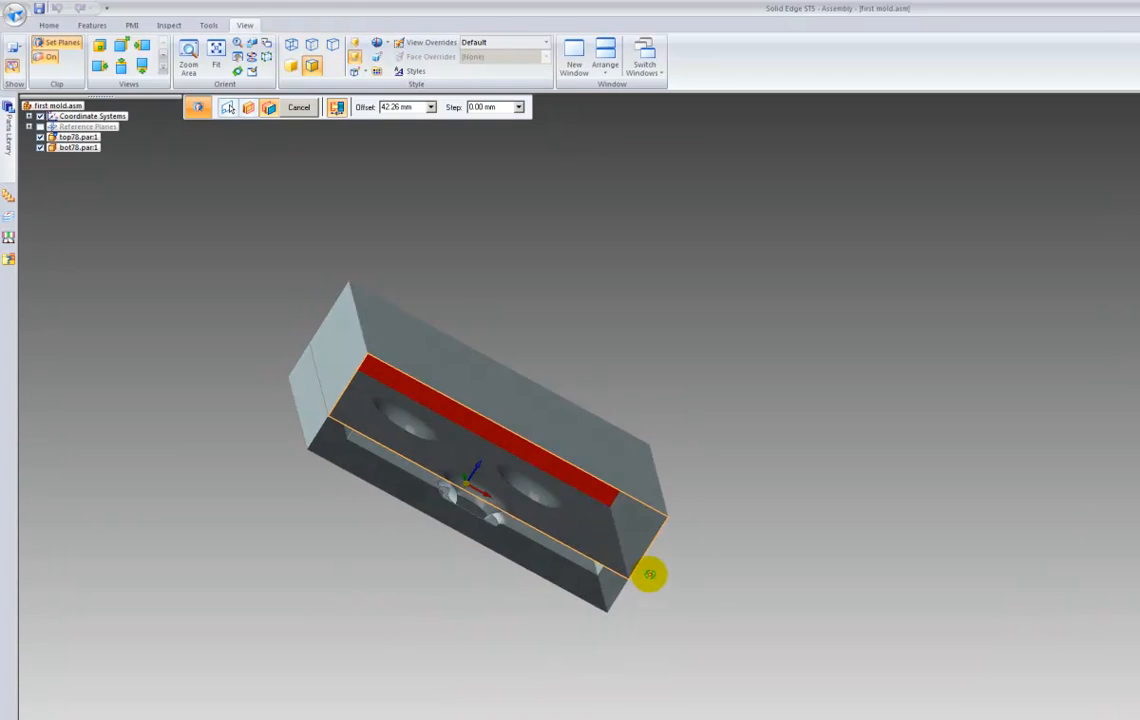
drag(648, 576, 620, 524)
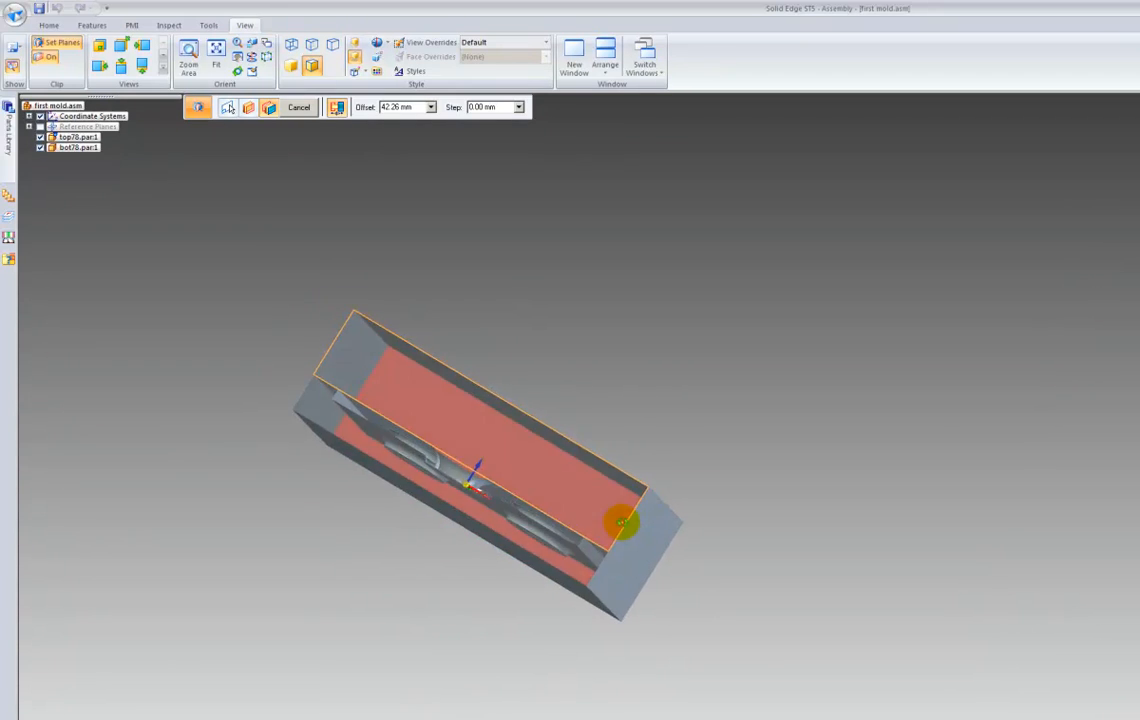